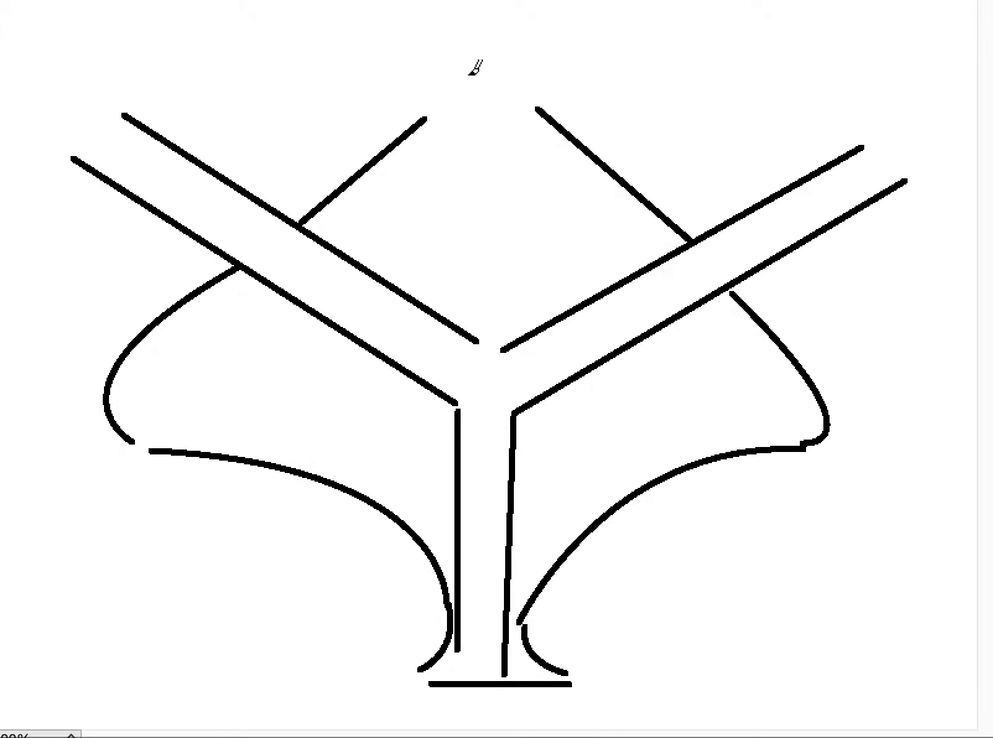
Draw a curly looping scribble winding down from the top gap into the branch fork.
drag(476, 73, 450, 228)
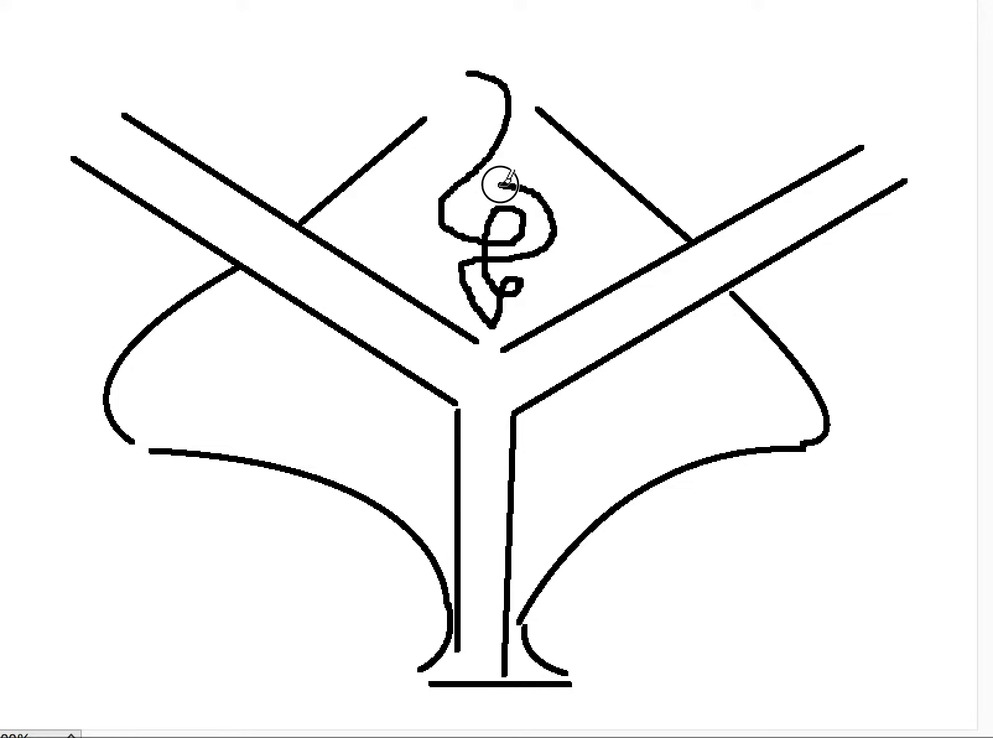
Pile tangled loops above the fork up to the top edge, plus a blocky mark at the trunk top.
drag(504, 183, 453, 124)
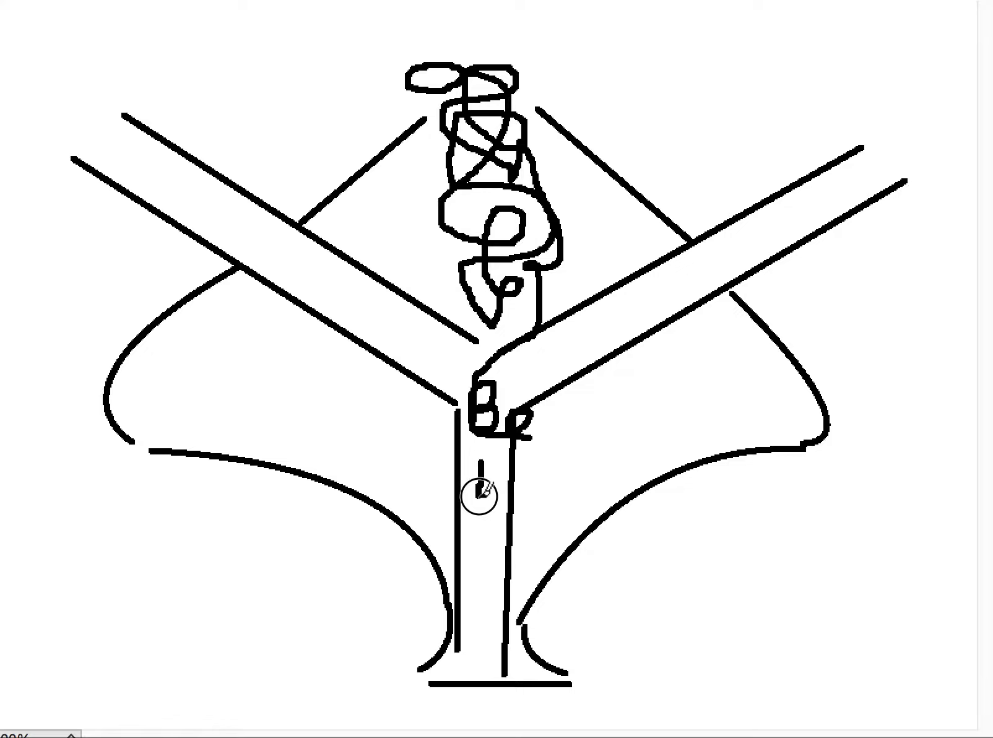
Scrawl handwritten word-like lettering across the right branch area of the canopy.
drag(481, 490, 573, 437)
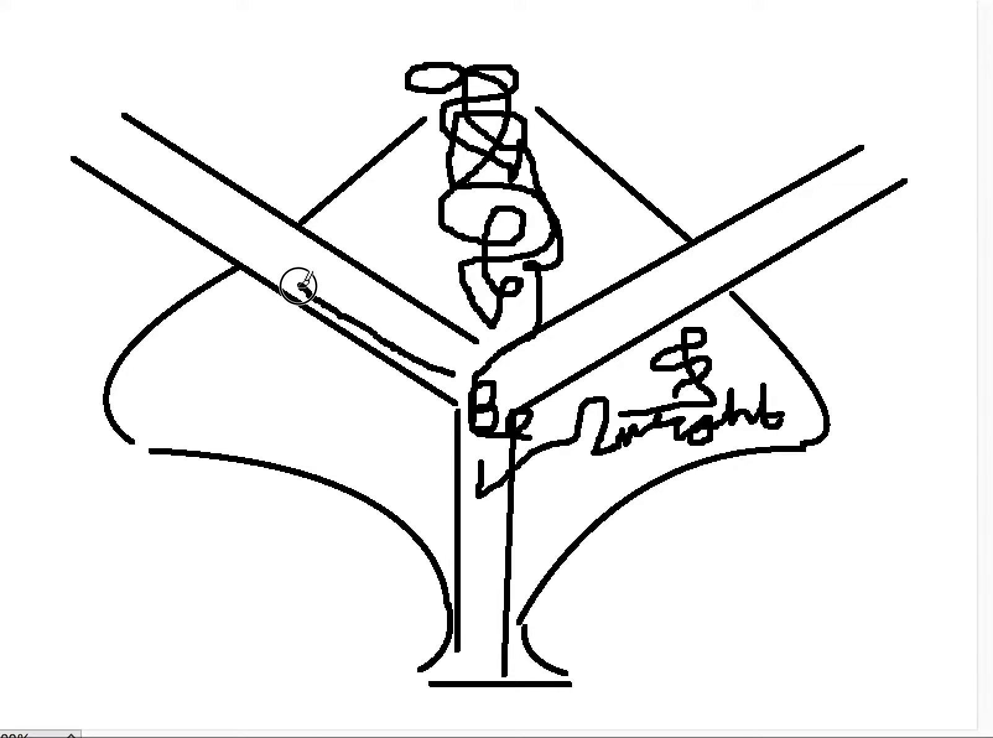
mouse_move(228, 244)
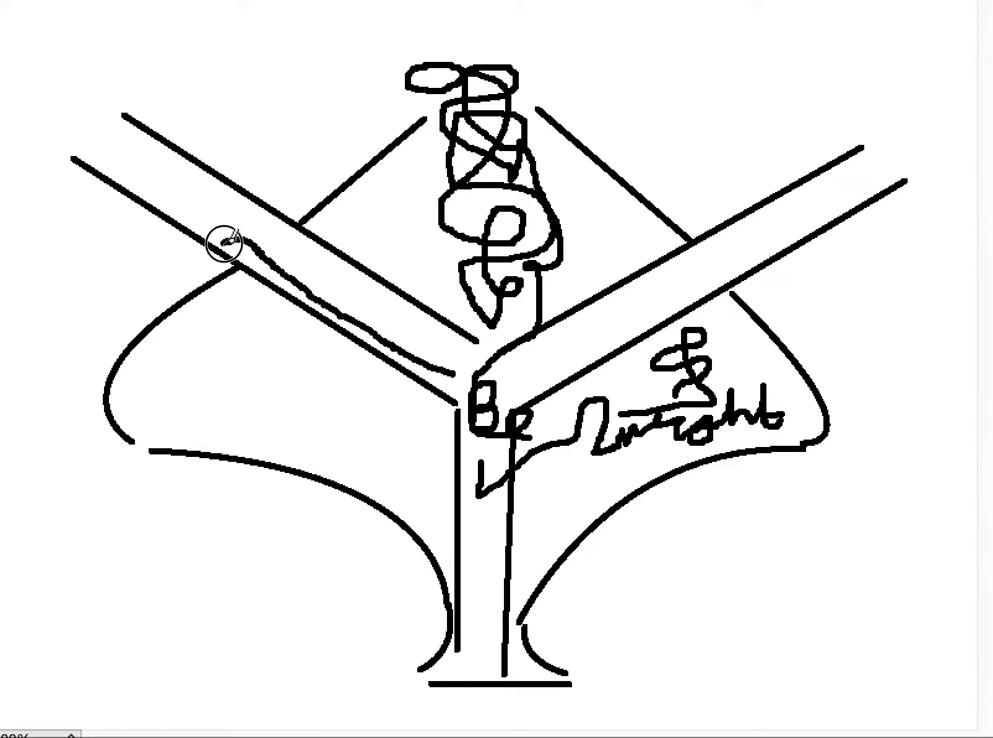
Trace a wavy line along the left branch and loop big scribbles around both branch tips.
drag(225, 244, 98, 234)
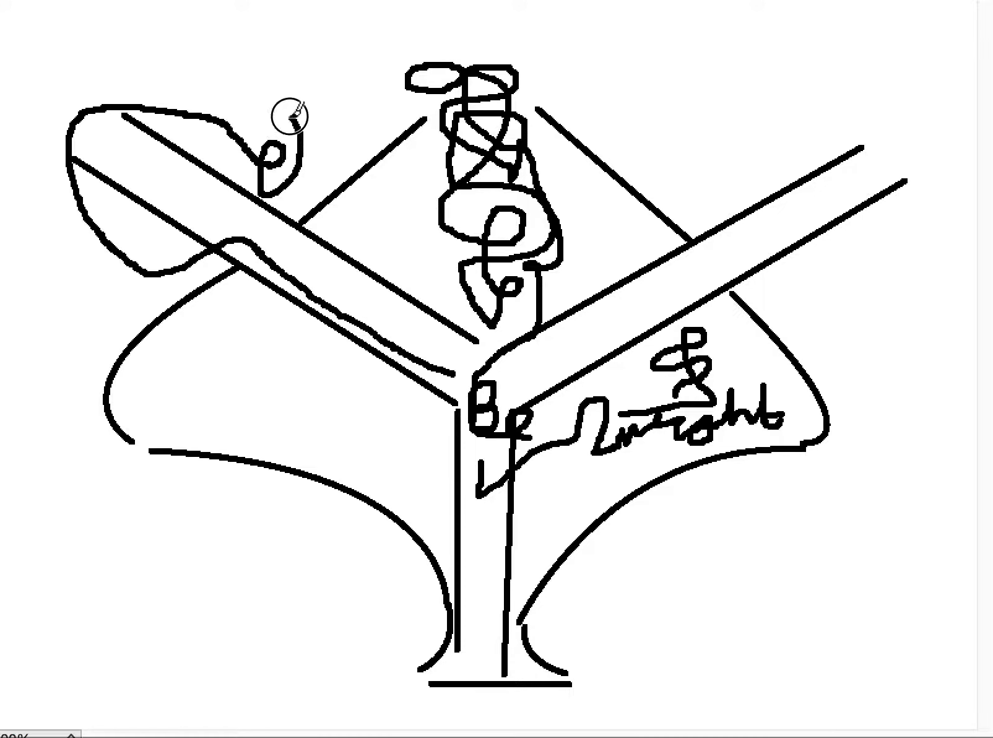
drag(289, 117, 67, 112)
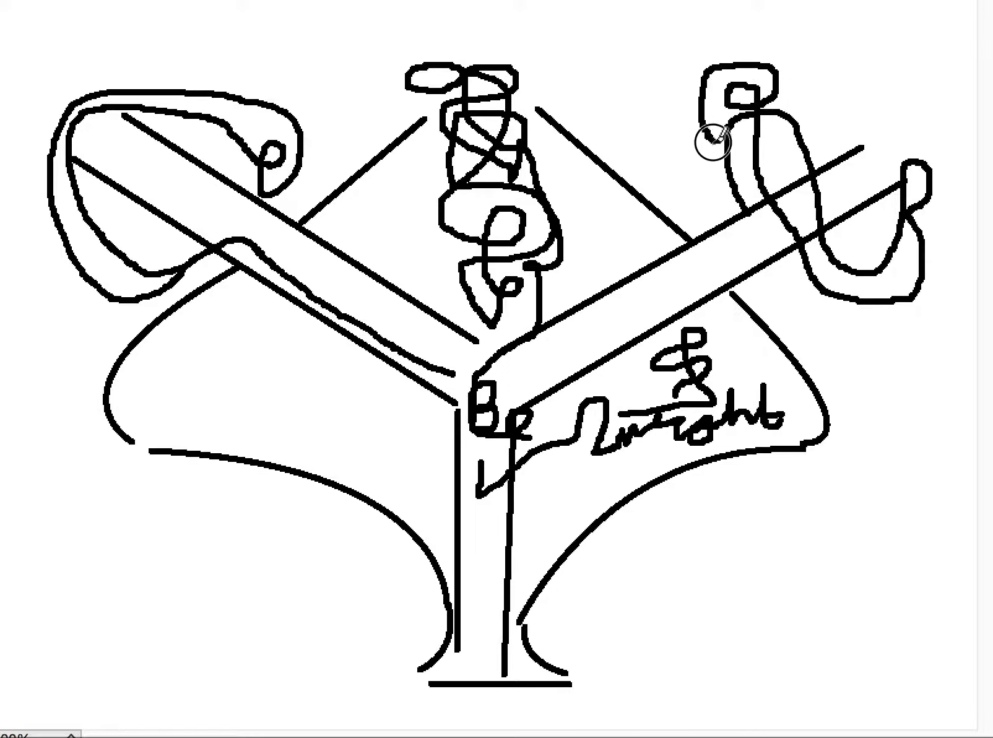
mouse_move(681, 146)
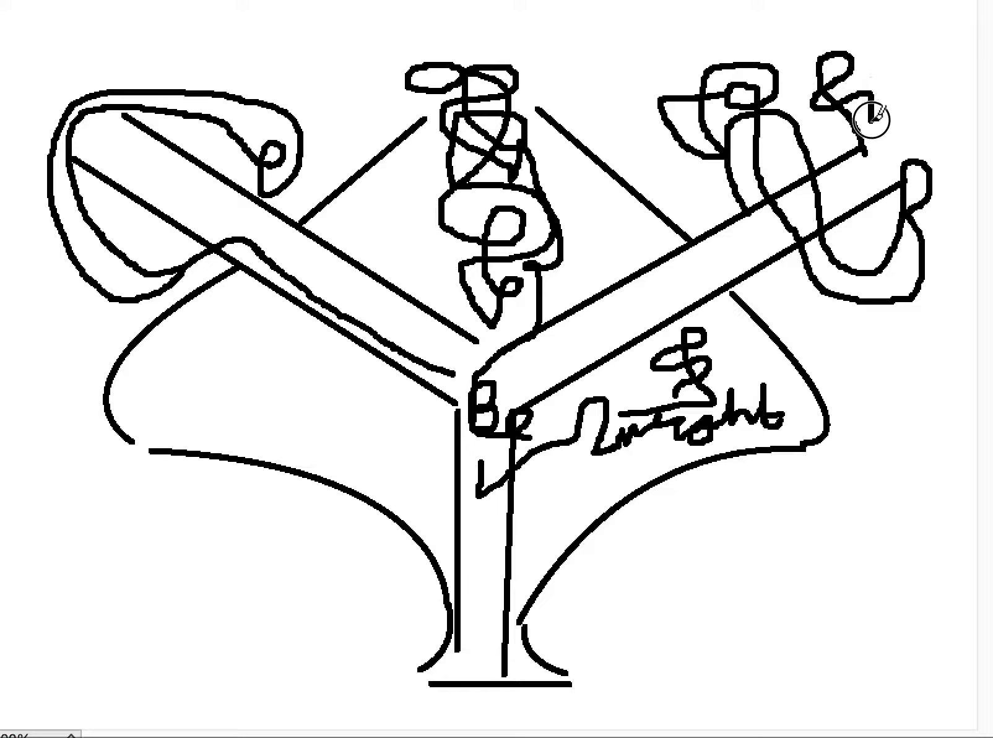
mouse_move(862, 218)
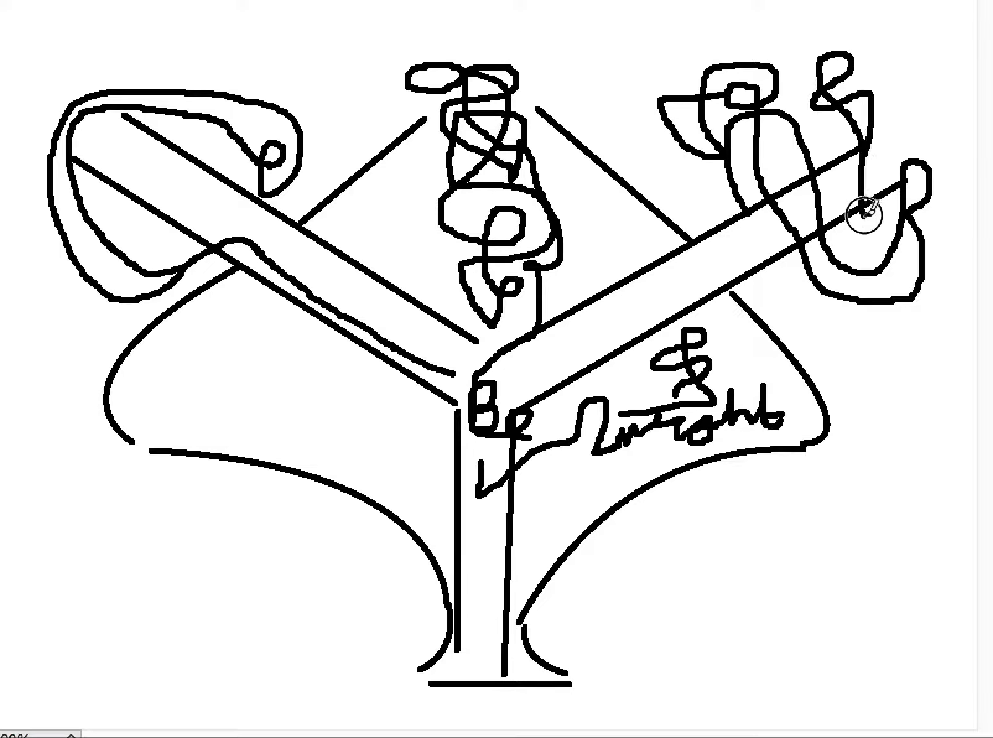
mouse_move(931, 218)
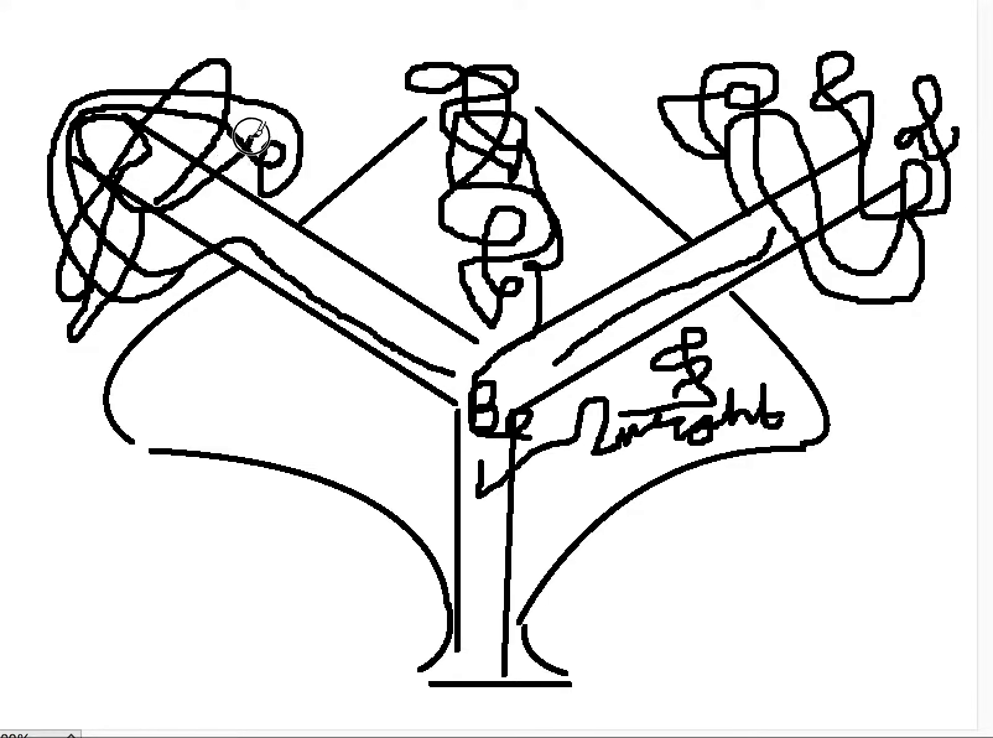
mouse_move(297, 53)
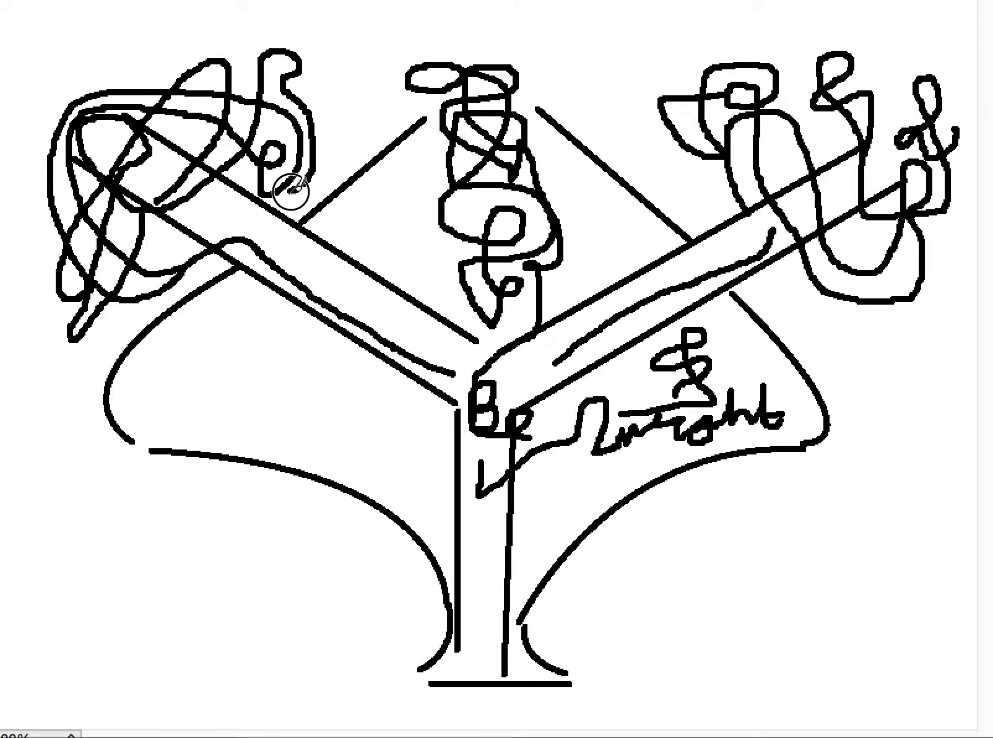
mouse_move(209, 218)
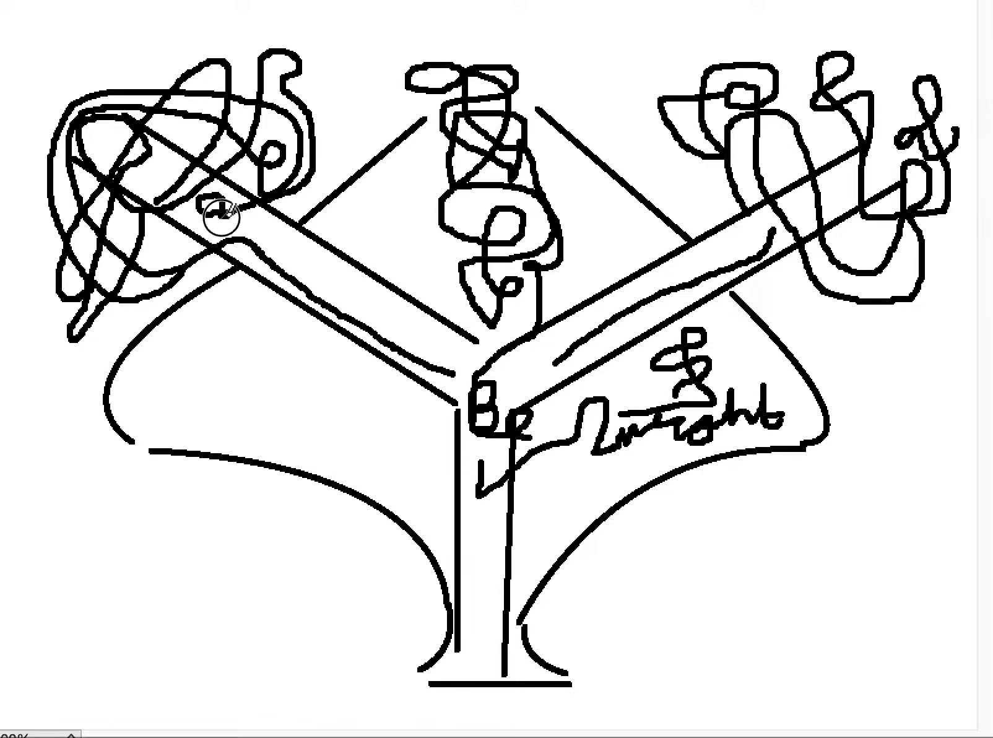
Thicken the upper left canopy with tangled loops spreading from the branch tip toward the gap.
drag(226, 221, 79, 342)
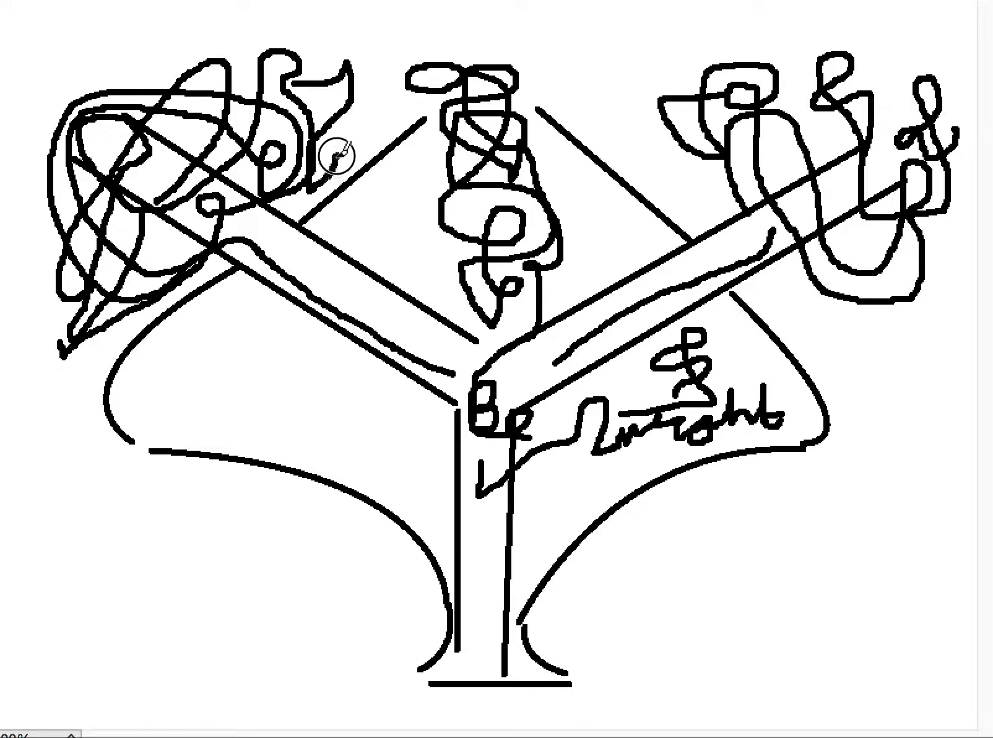
mouse_move(336, 48)
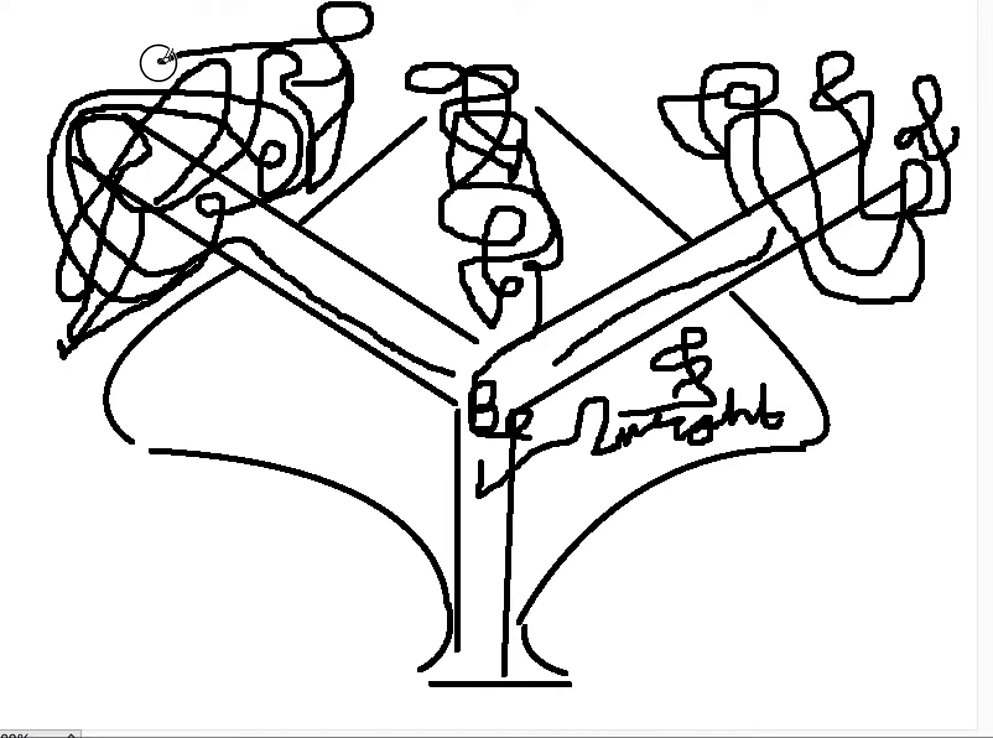
mouse_move(155, 108)
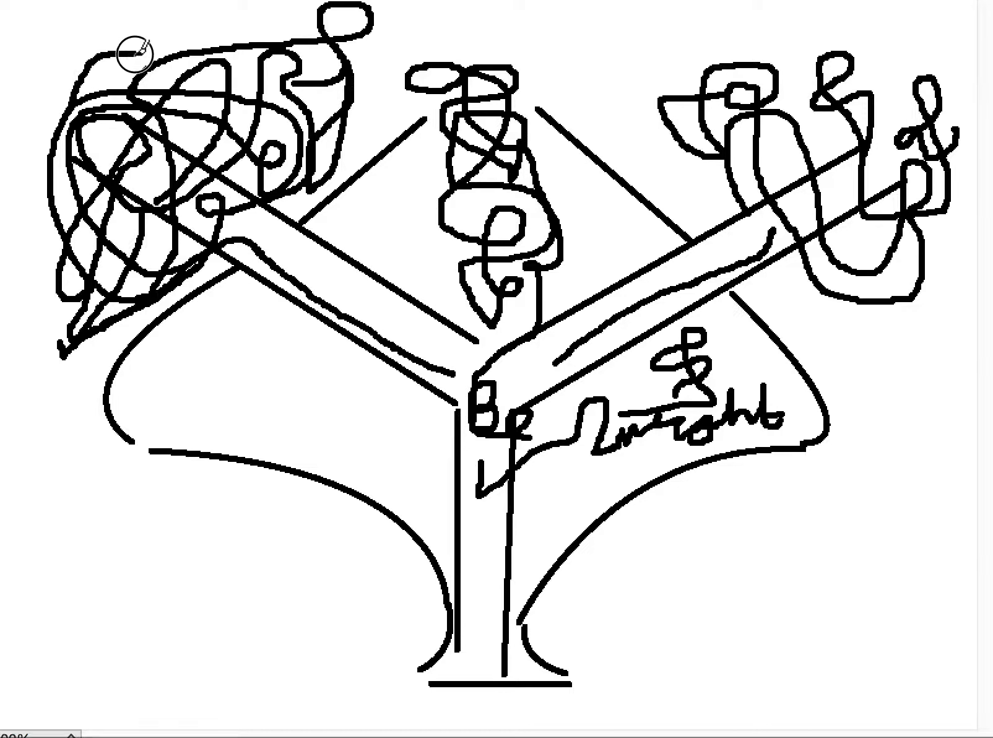
mouse_move(206, 94)
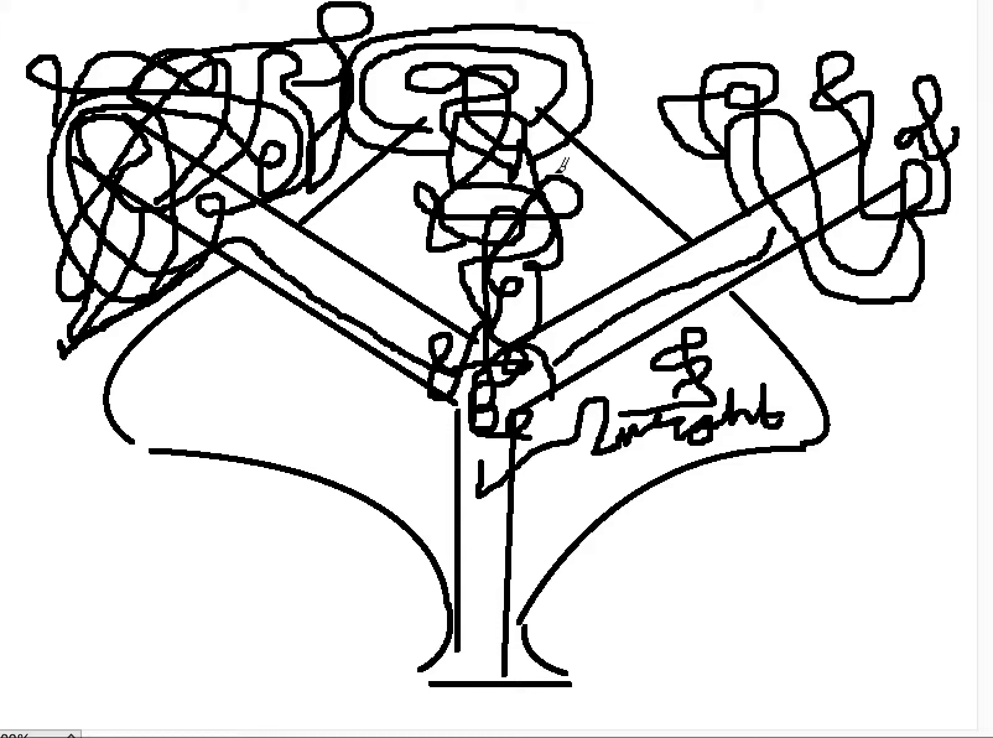
mouse_move(591, 161)
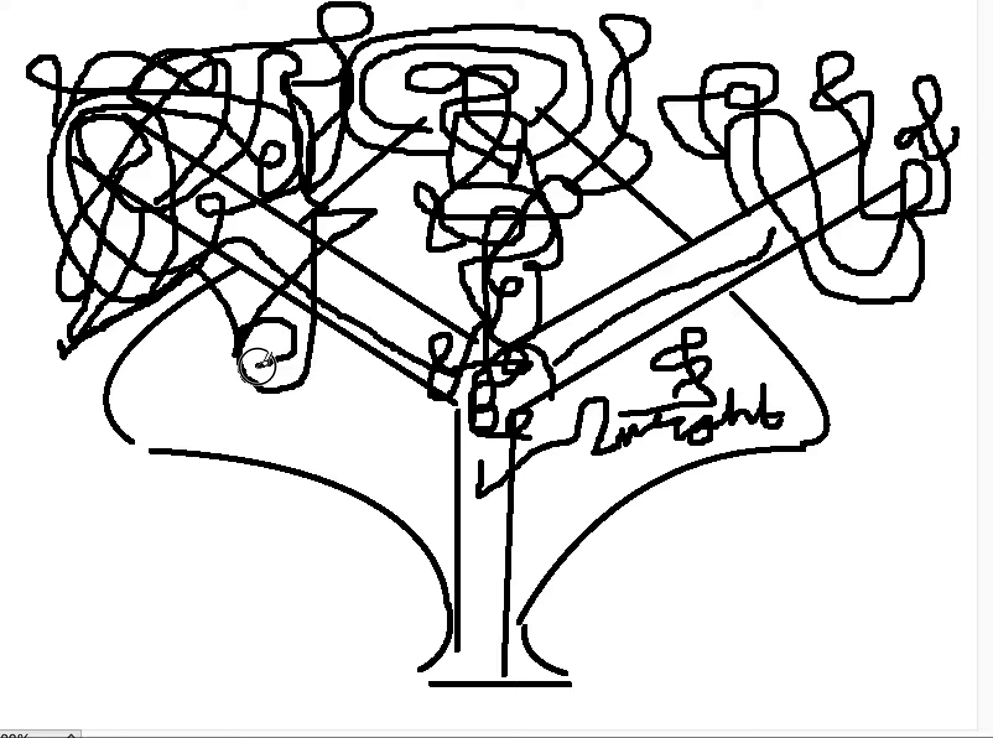
Build a dense tangle of small loops in the space beneath the left branch.
drag(272, 354, 209, 392)
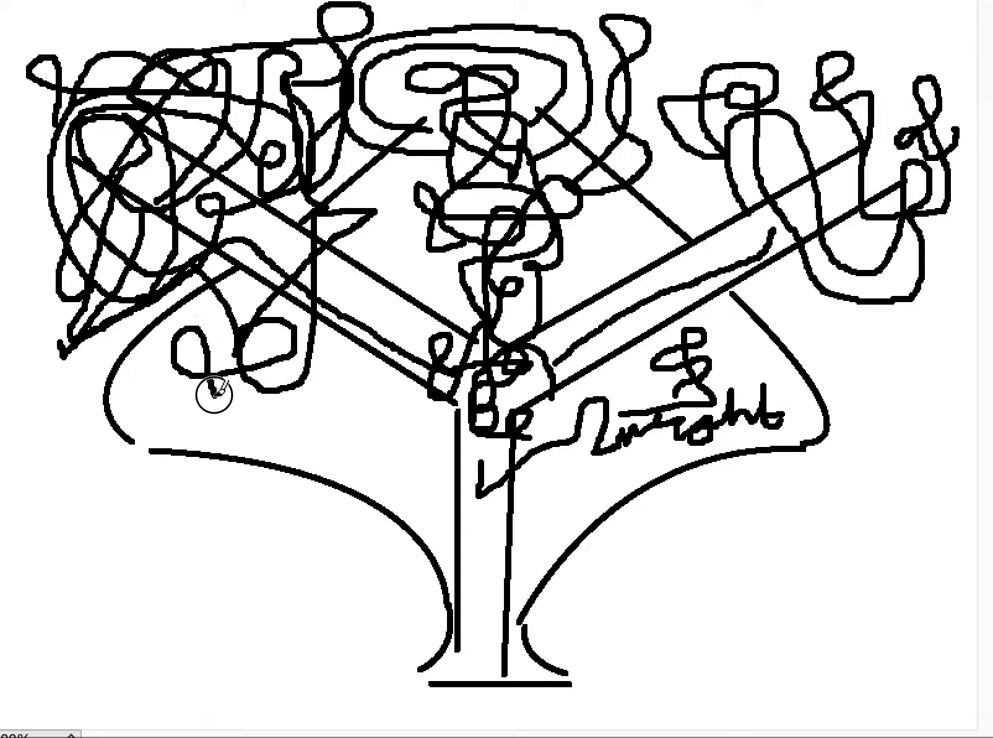
drag(218, 393, 283, 354)
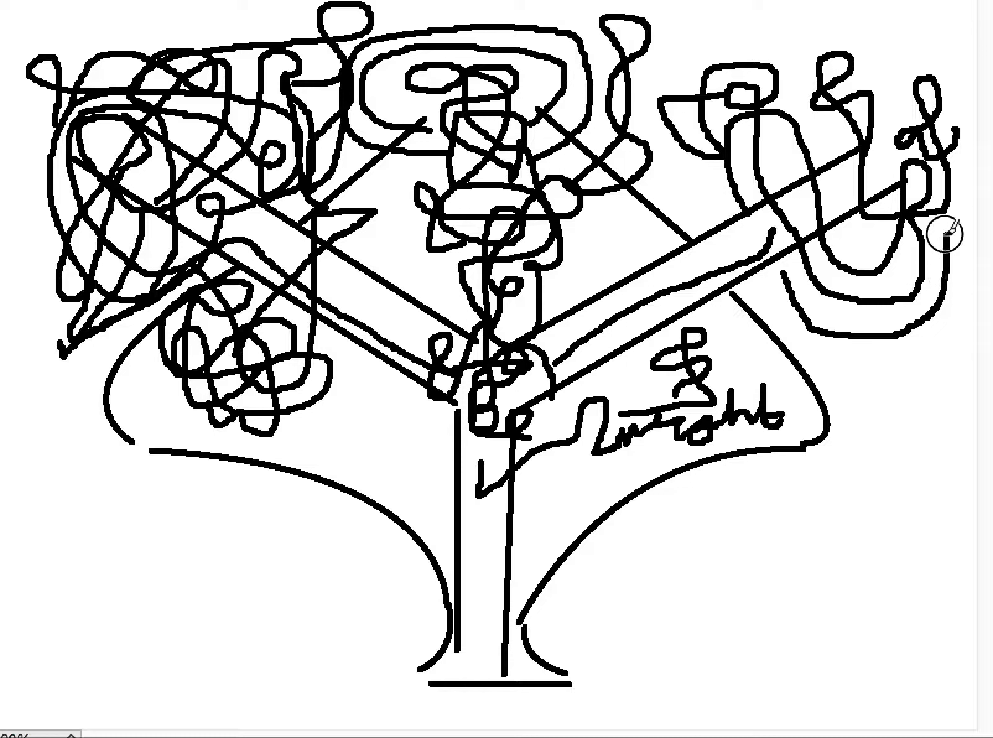
mouse_move(955, 329)
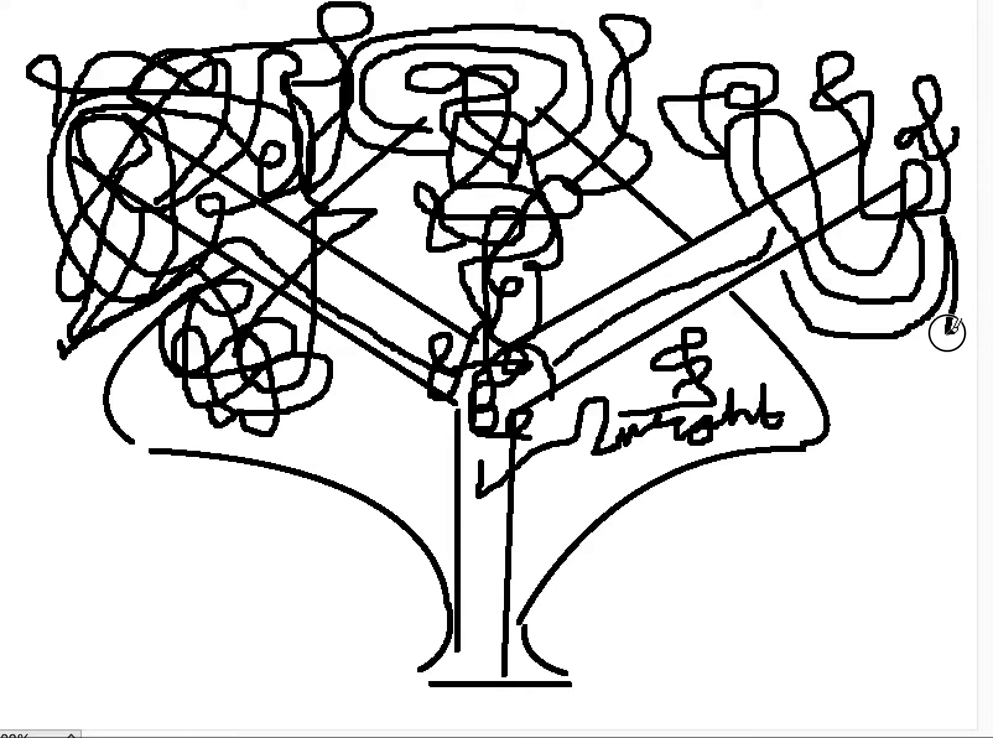
mouse_move(848, 352)
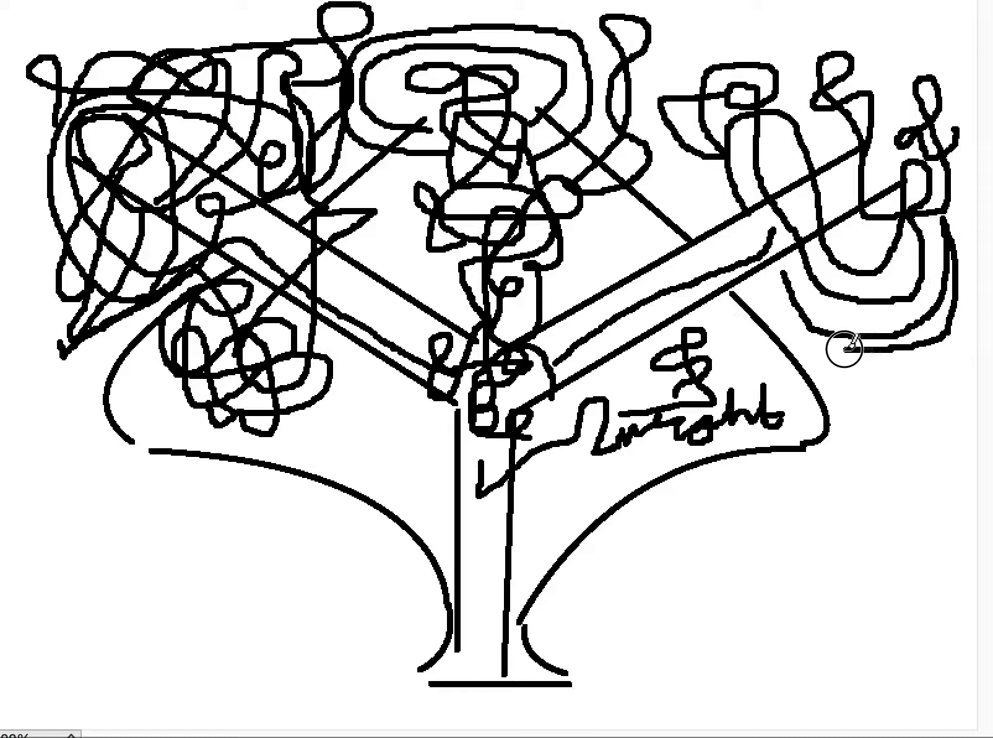
mouse_move(788, 266)
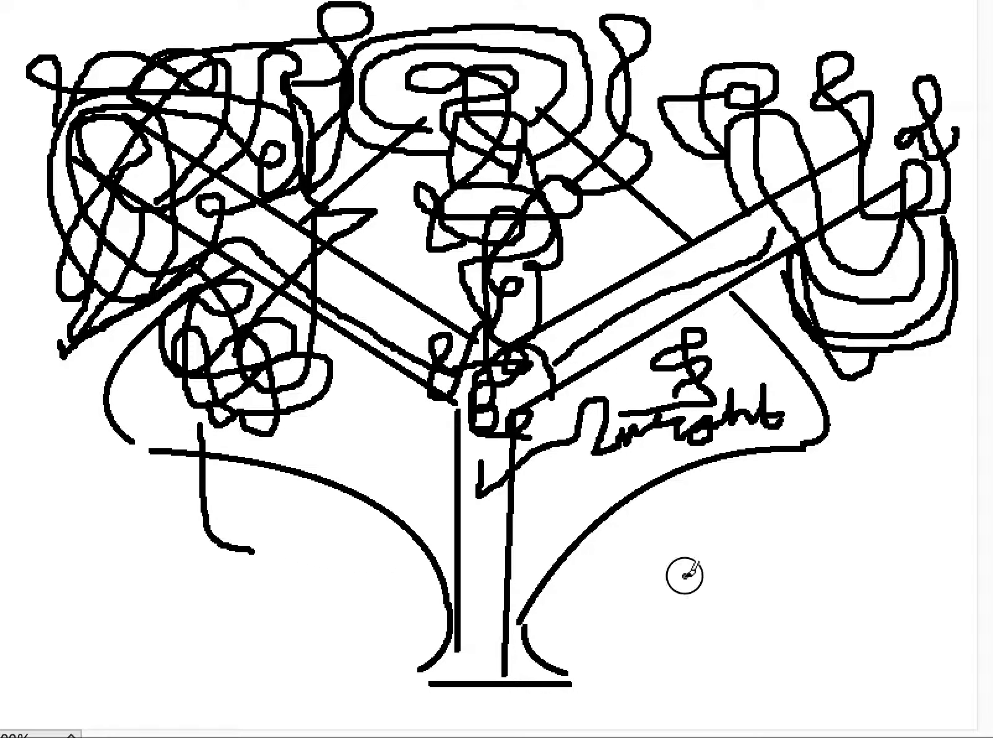
Hang a long curving stroke down the right side and a short scribble at the lower right.
drag(687, 583, 858, 398)
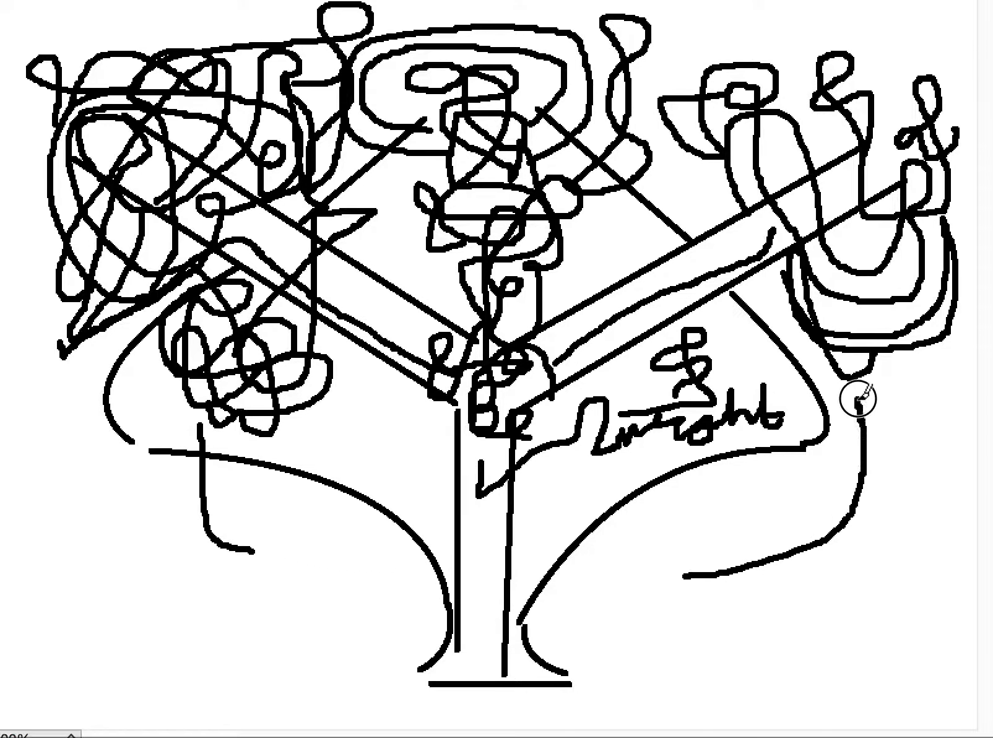
mouse_move(880, 427)
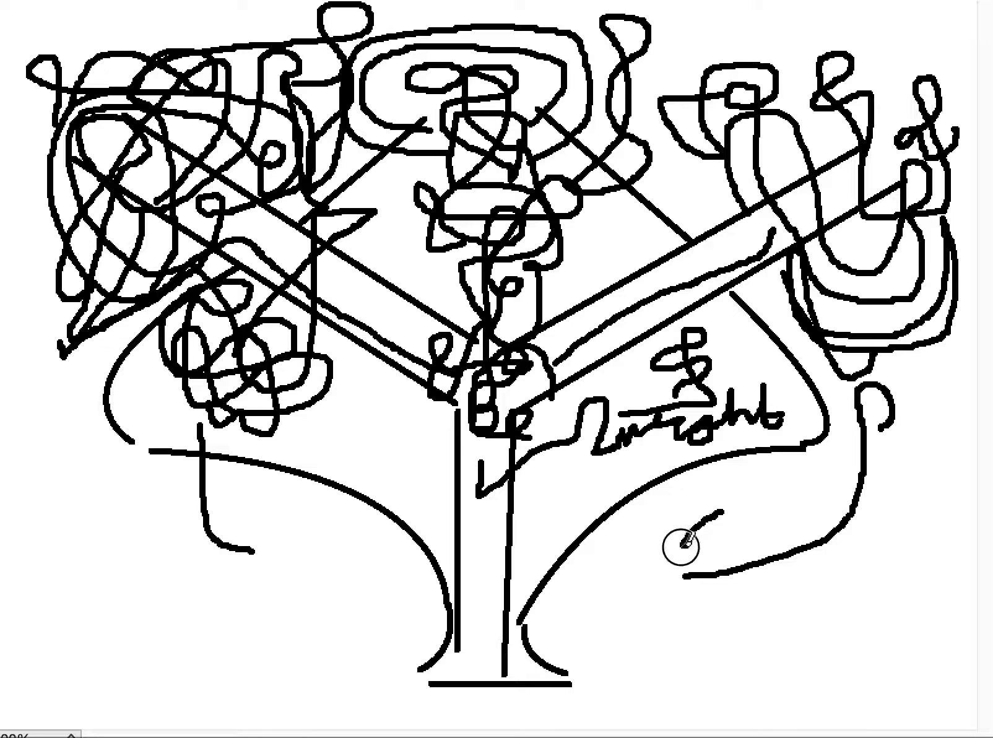
drag(687, 541, 766, 618)
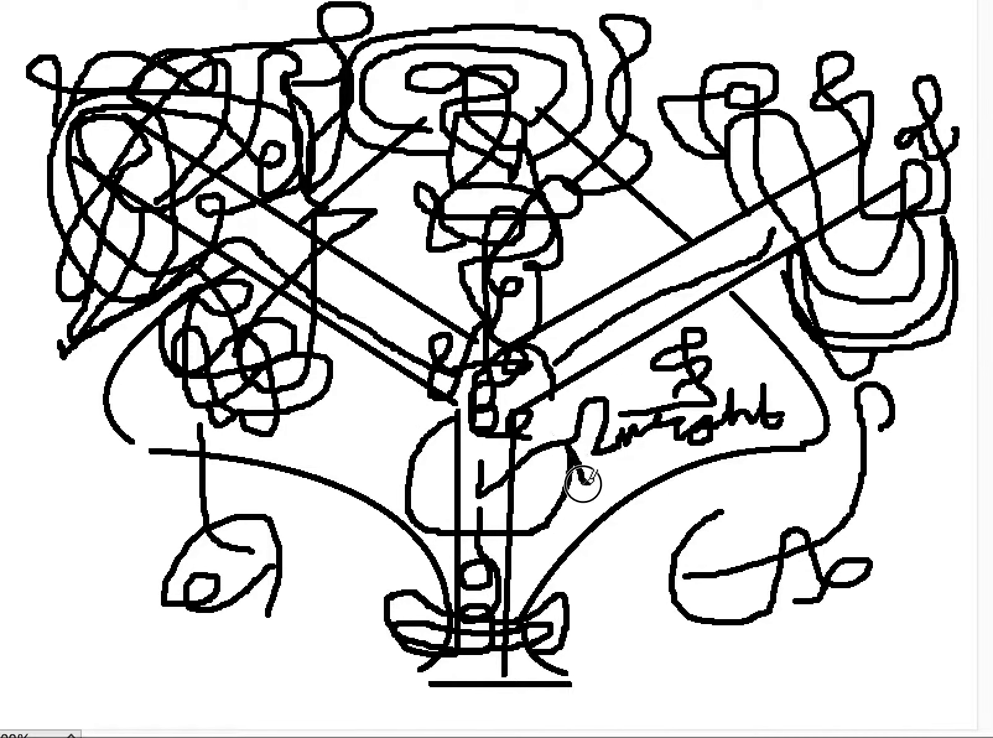
mouse_move(429, 541)
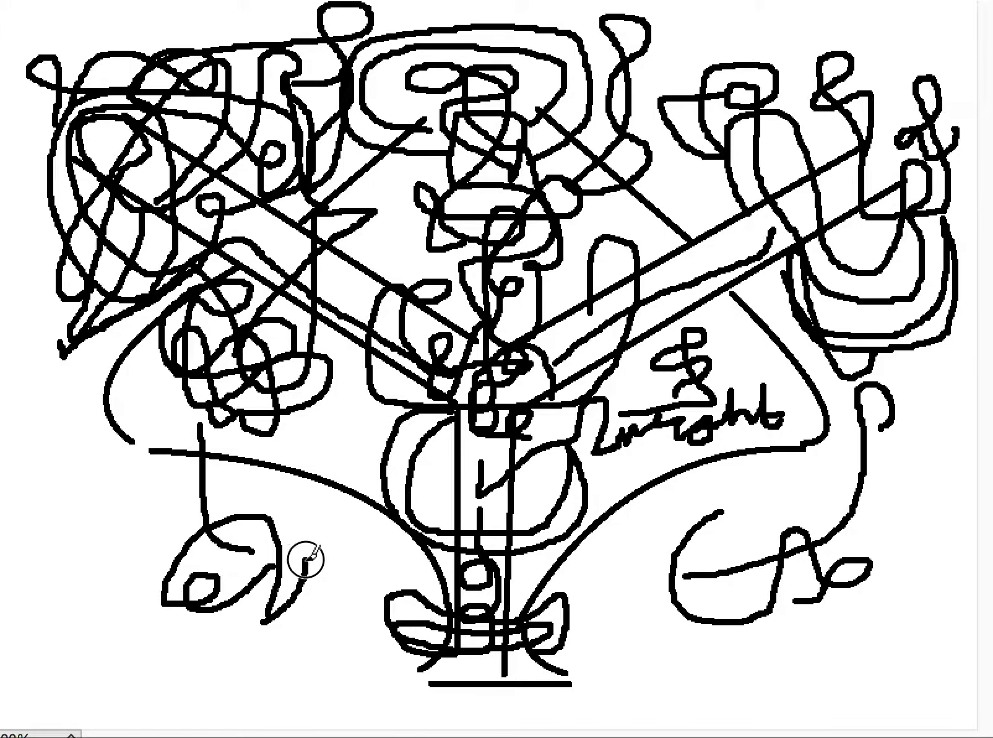
Draw a large loop encircling the scribbles at the lower left below the canopy.
drag(307, 567, 117, 598)
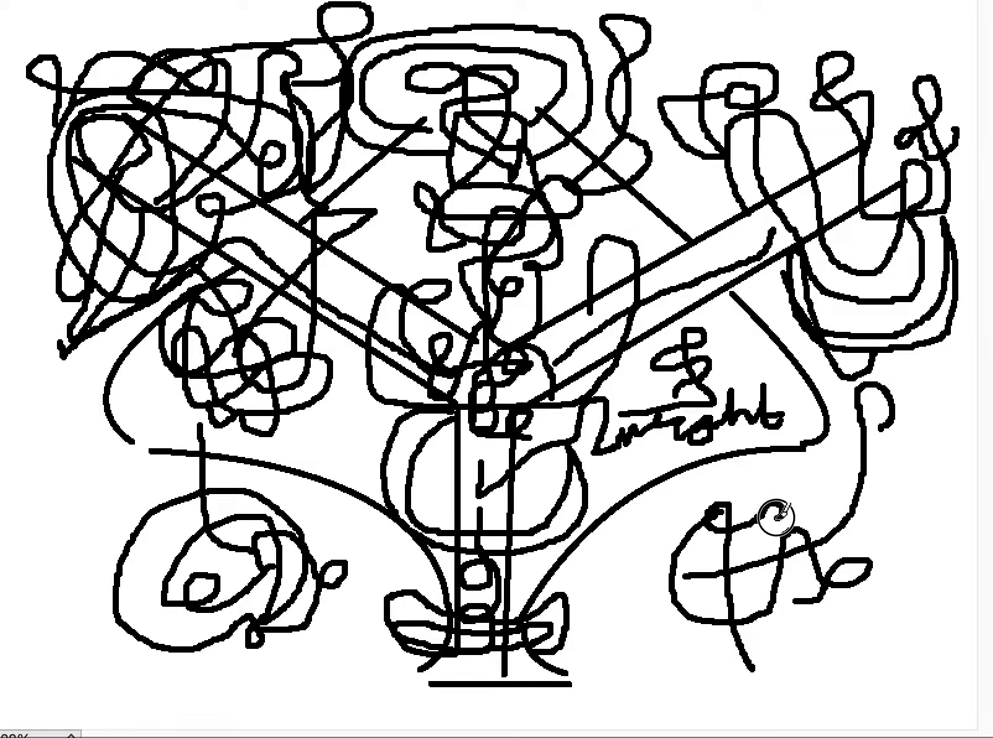
mouse_move(709, 500)
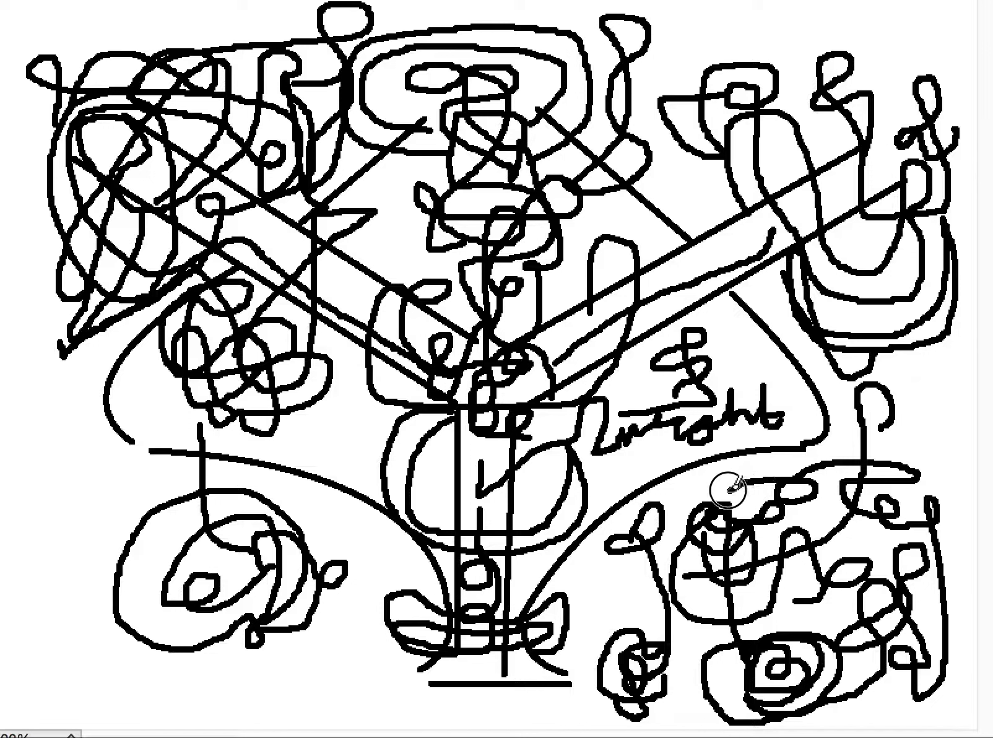
mouse_move(747, 488)
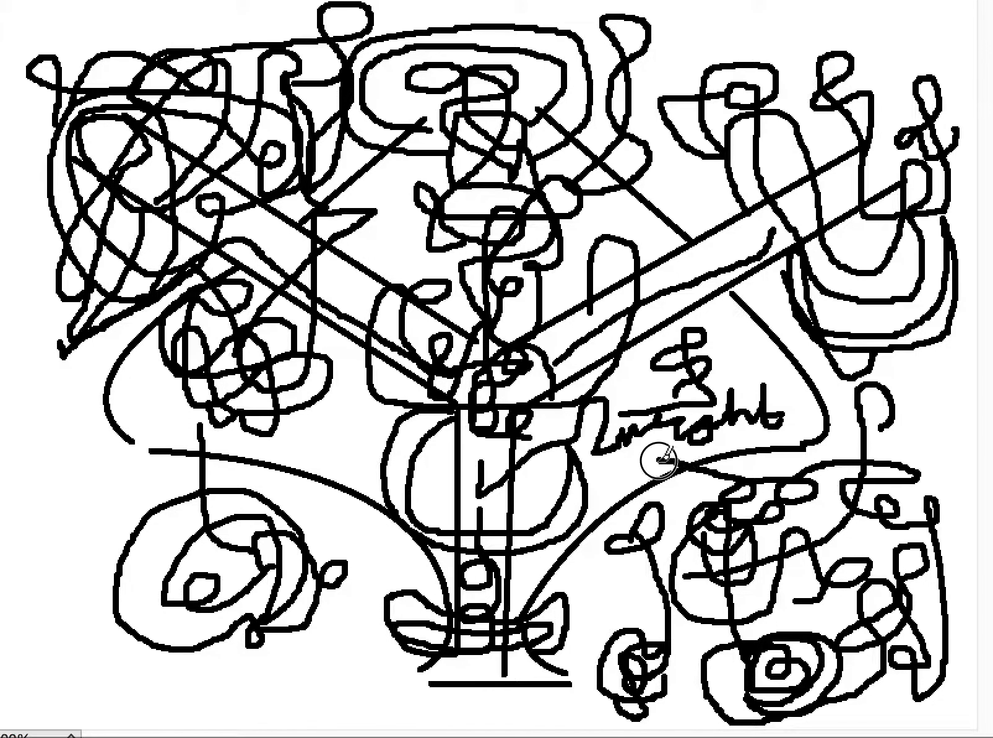
mouse_move(681, 478)
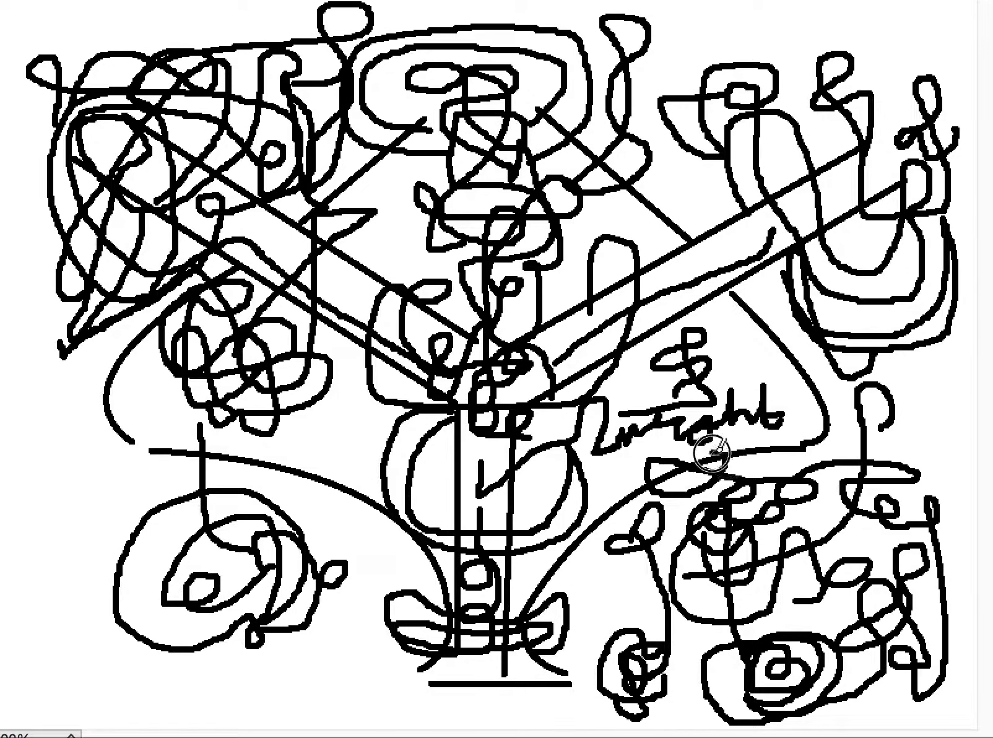
mouse_move(681, 465)
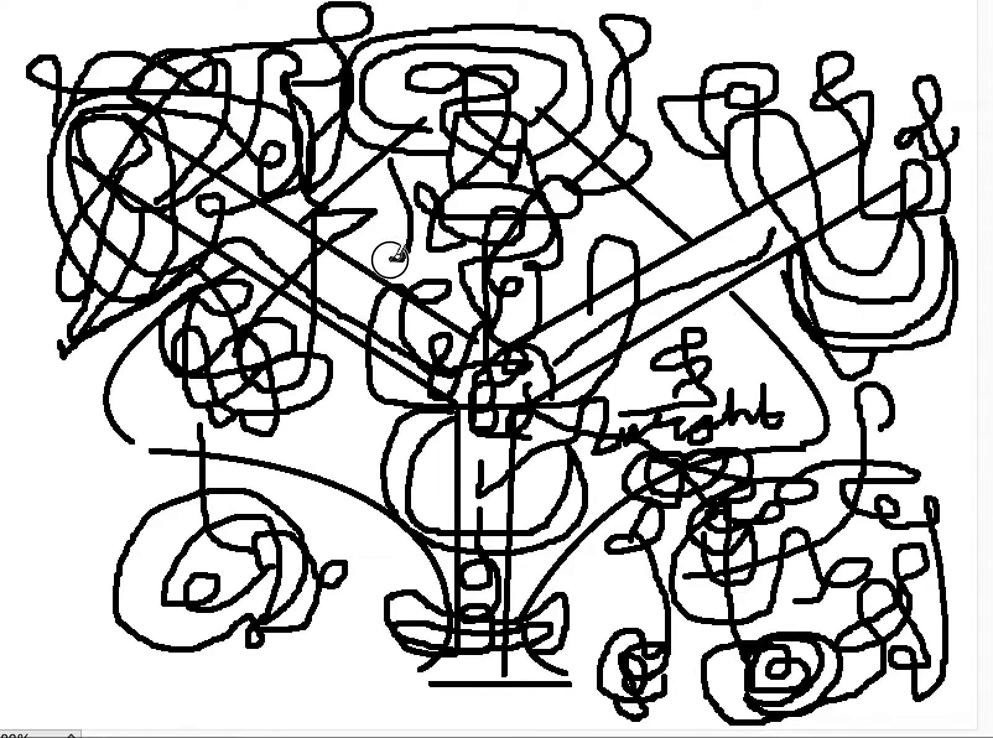
mouse_move(418, 260)
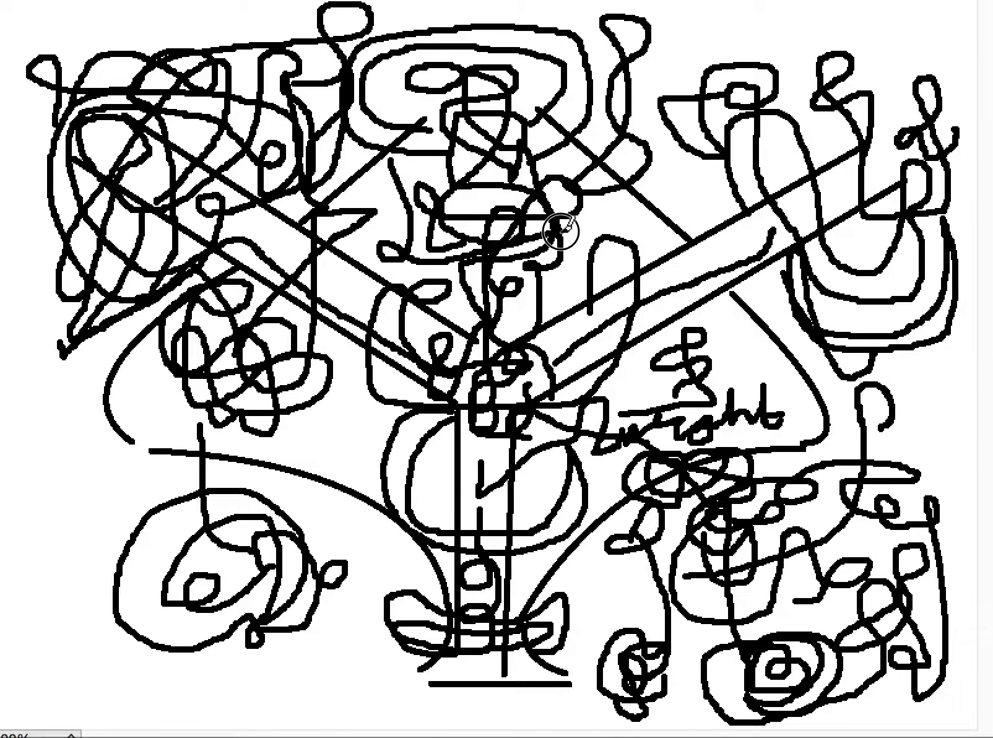
mouse_move(608, 237)
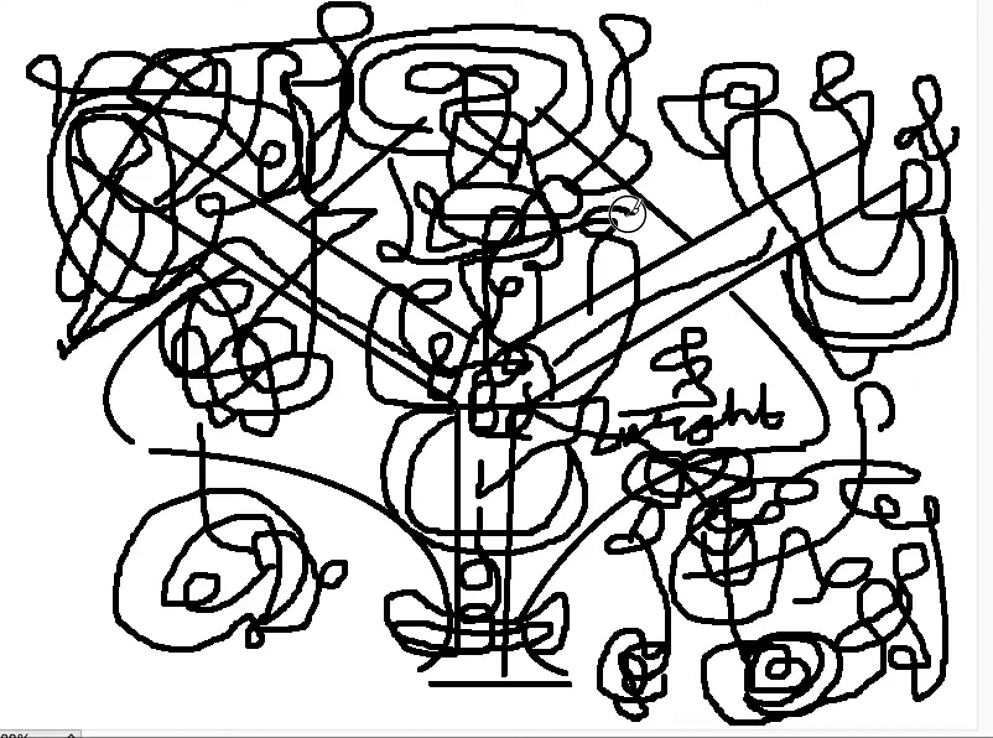
mouse_move(607, 297)
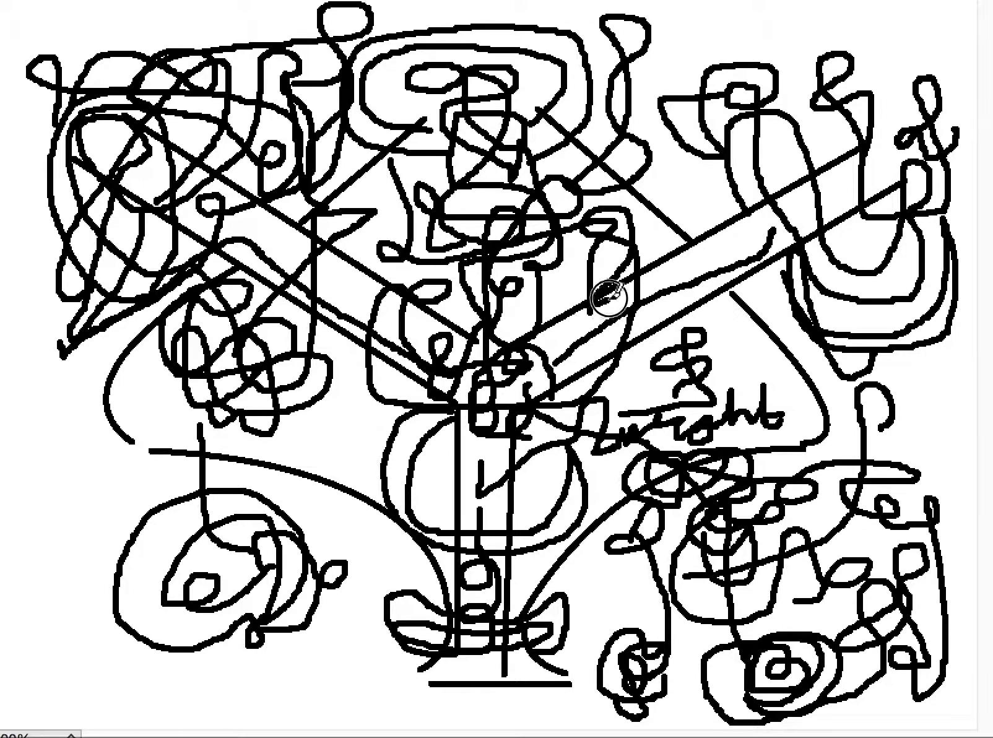
mouse_move(693, 260)
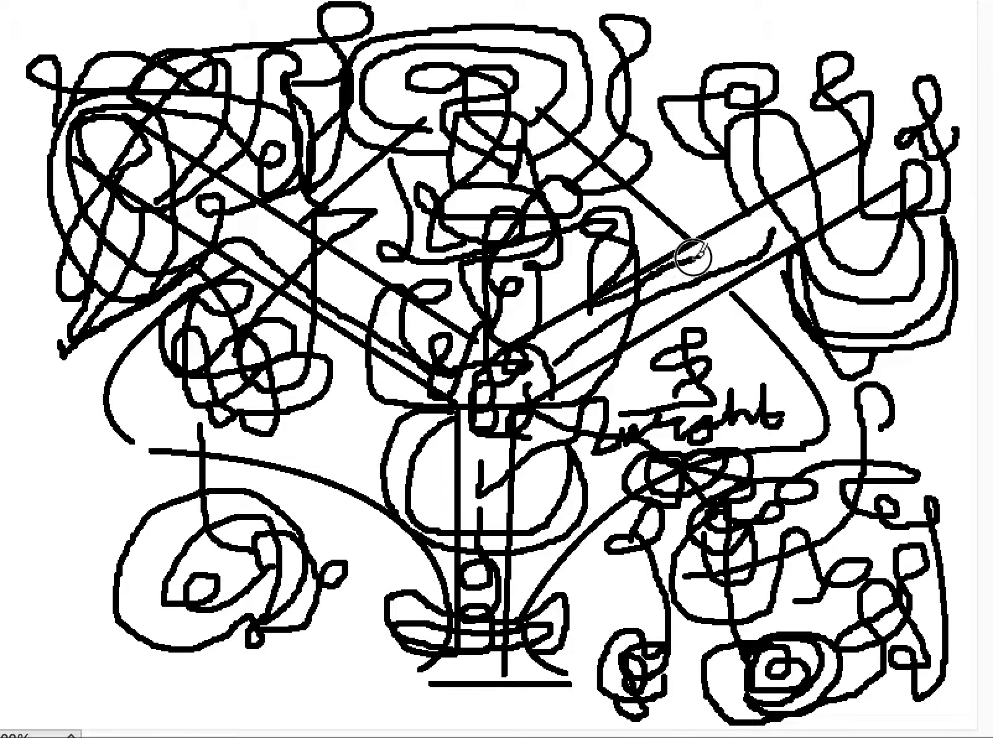
mouse_move(687, 181)
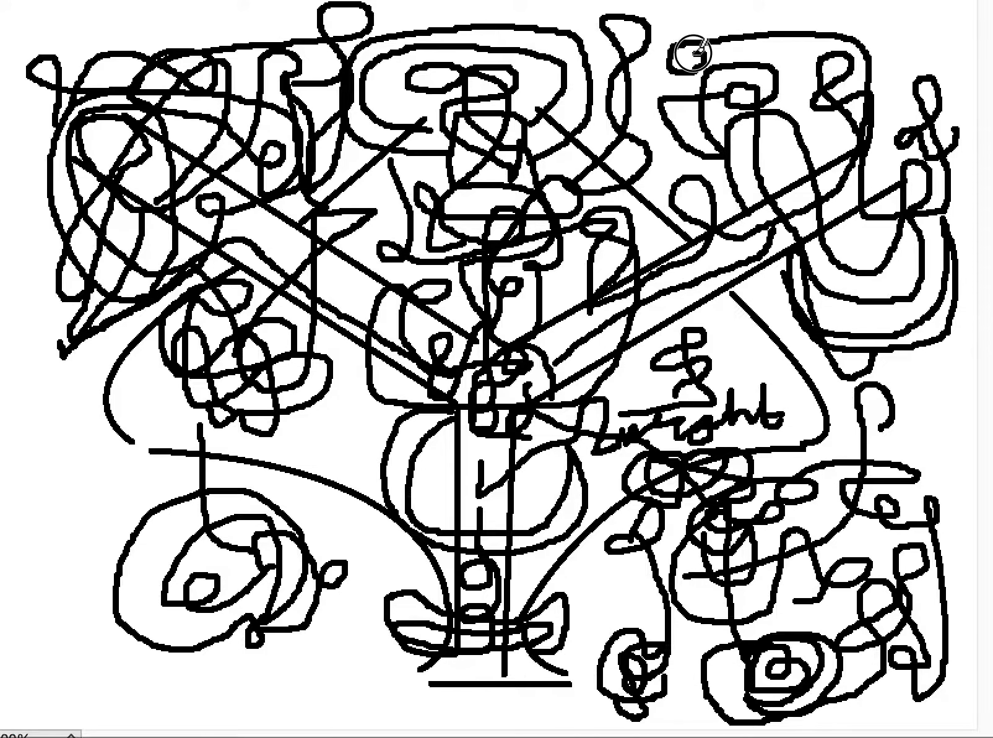
mouse_move(660, 152)
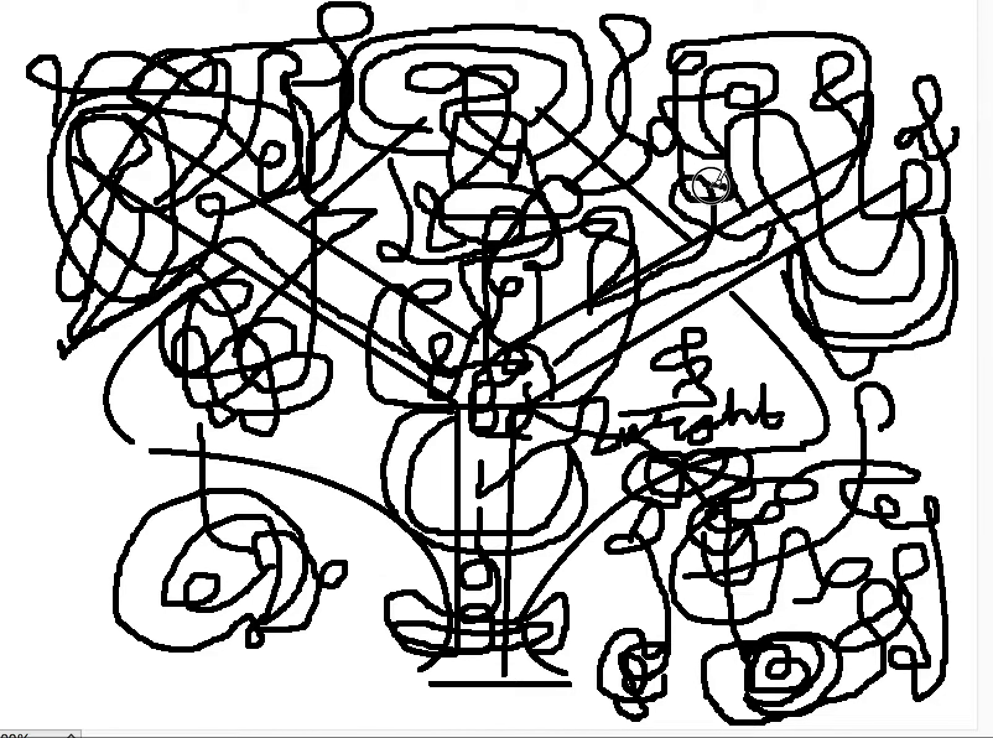
mouse_move(660, 228)
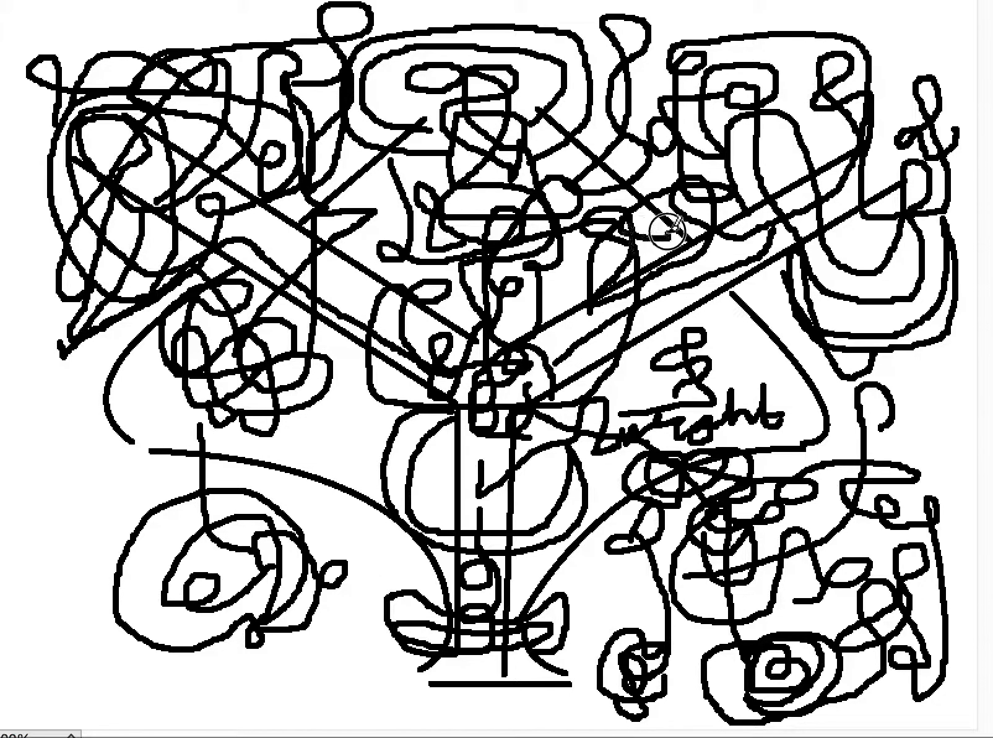
mouse_move(484, 304)
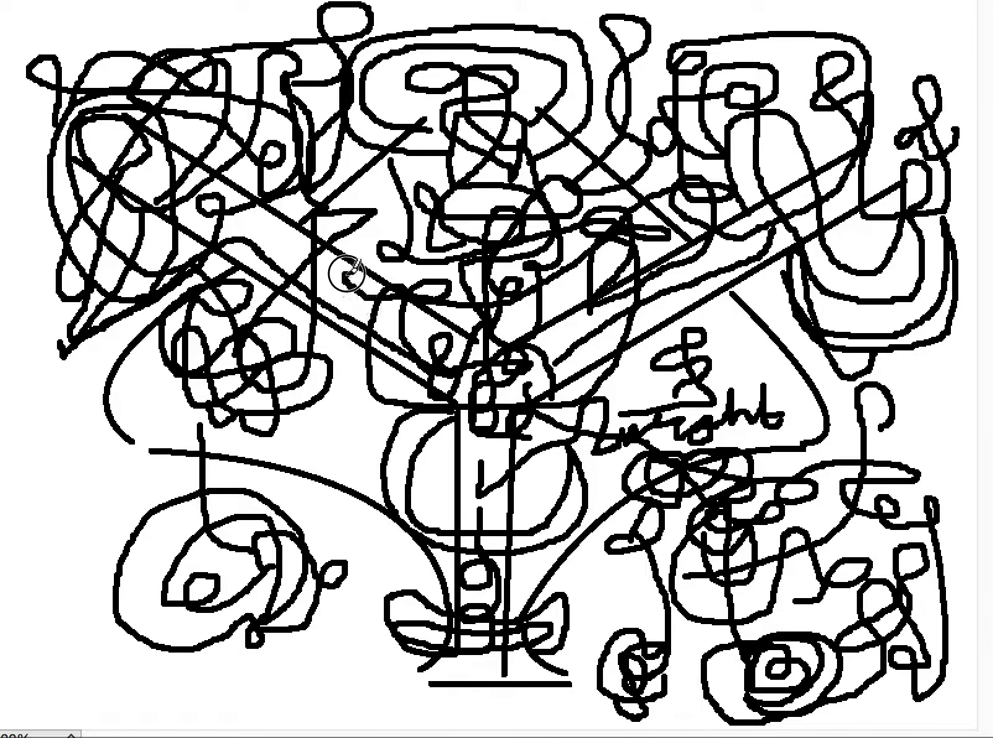
mouse_move(399, 336)
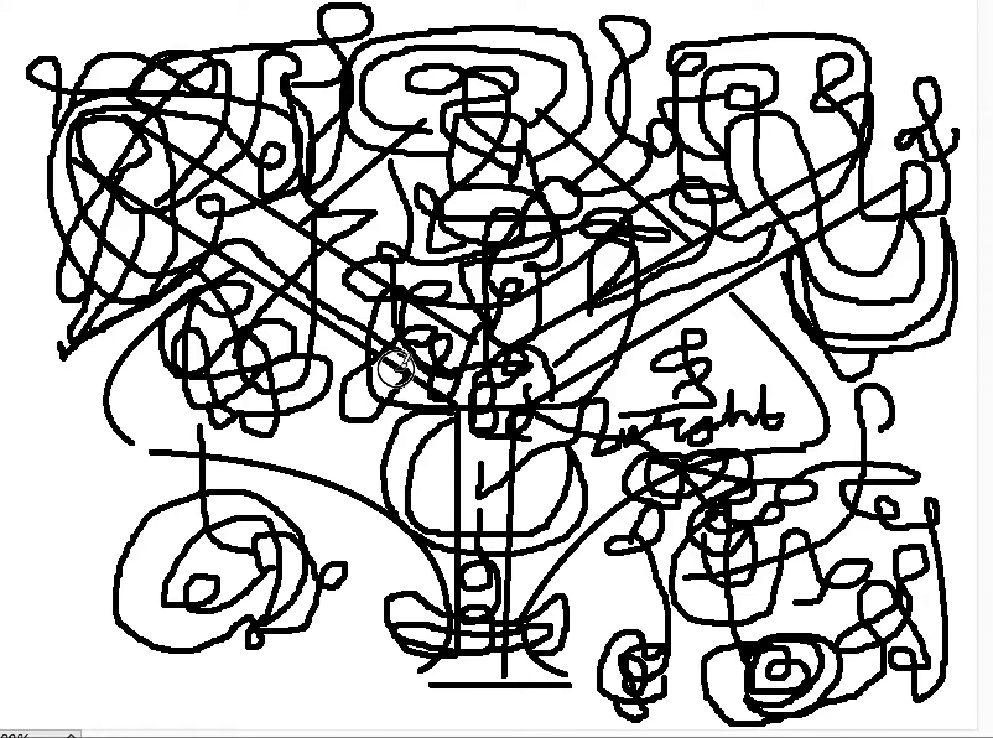
mouse_move(323, 443)
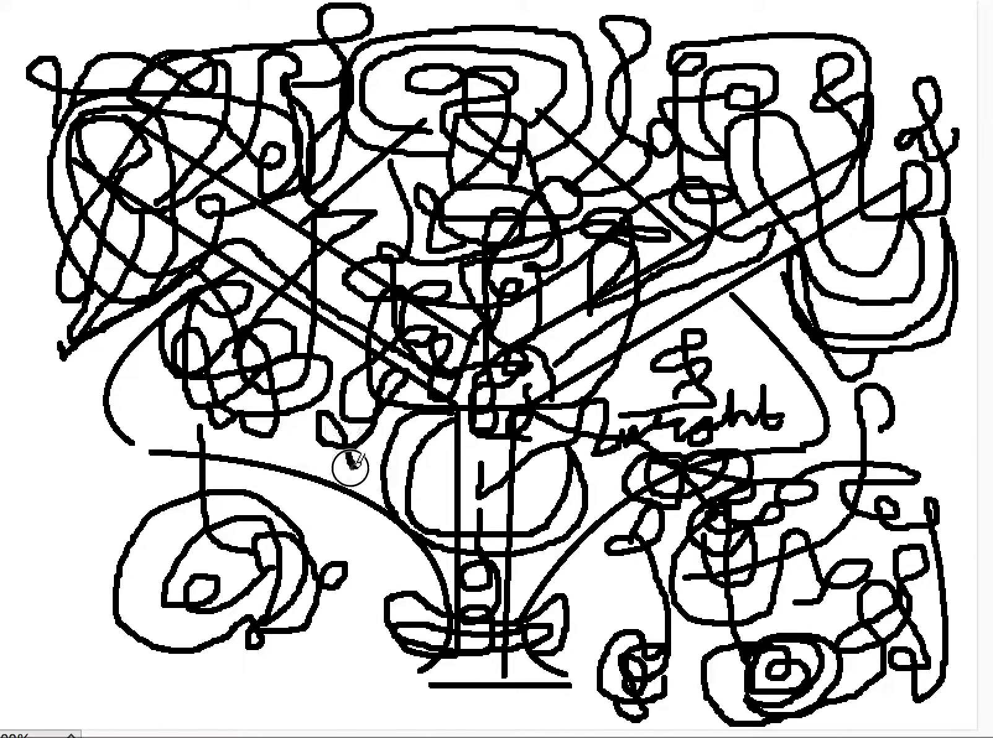
mouse_move(294, 414)
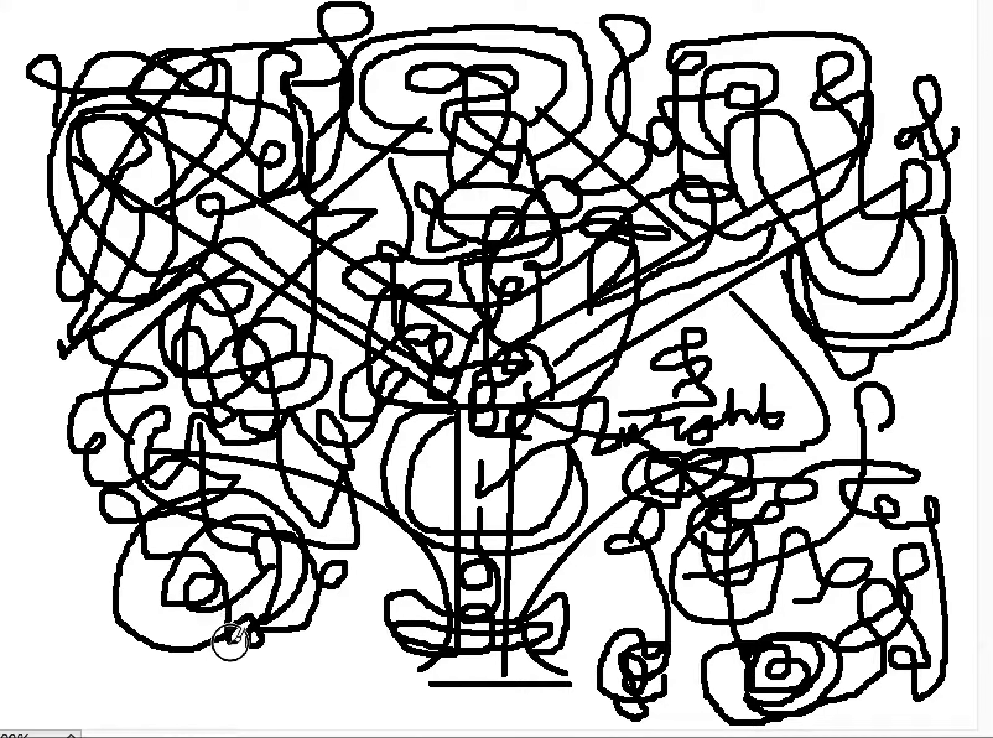
mouse_move(329, 598)
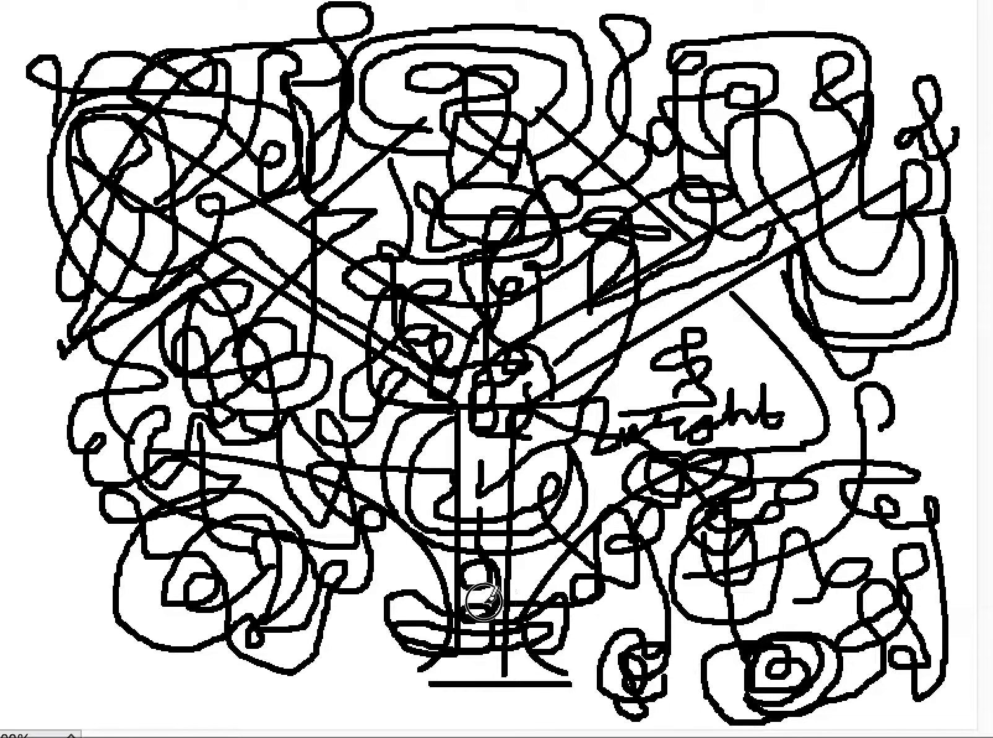
mouse_move(390, 554)
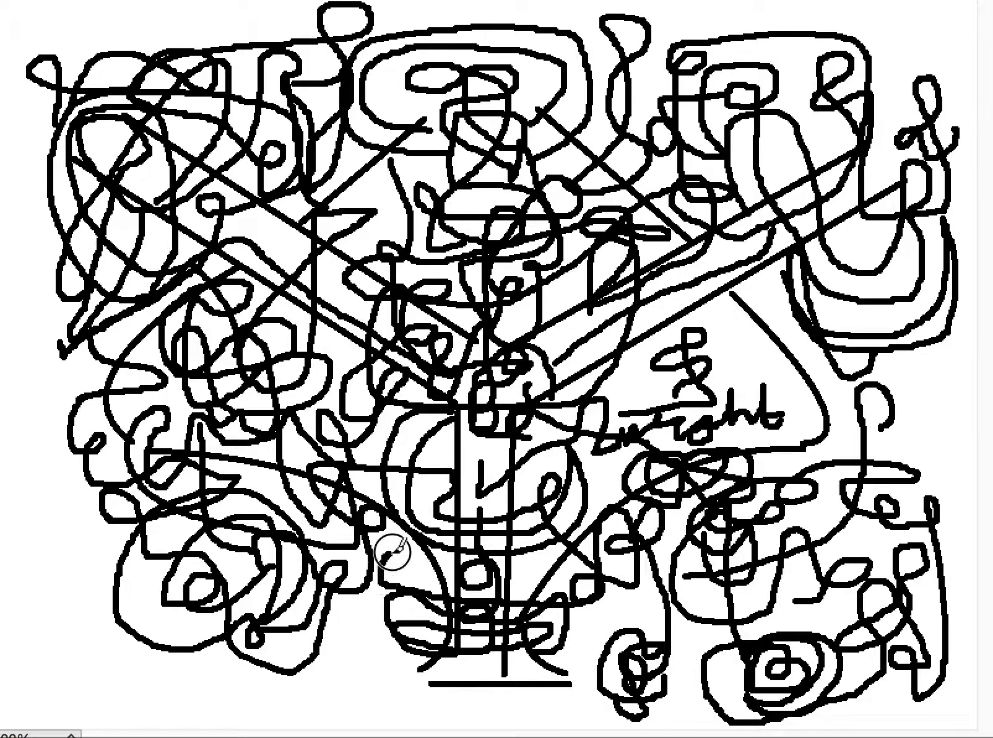